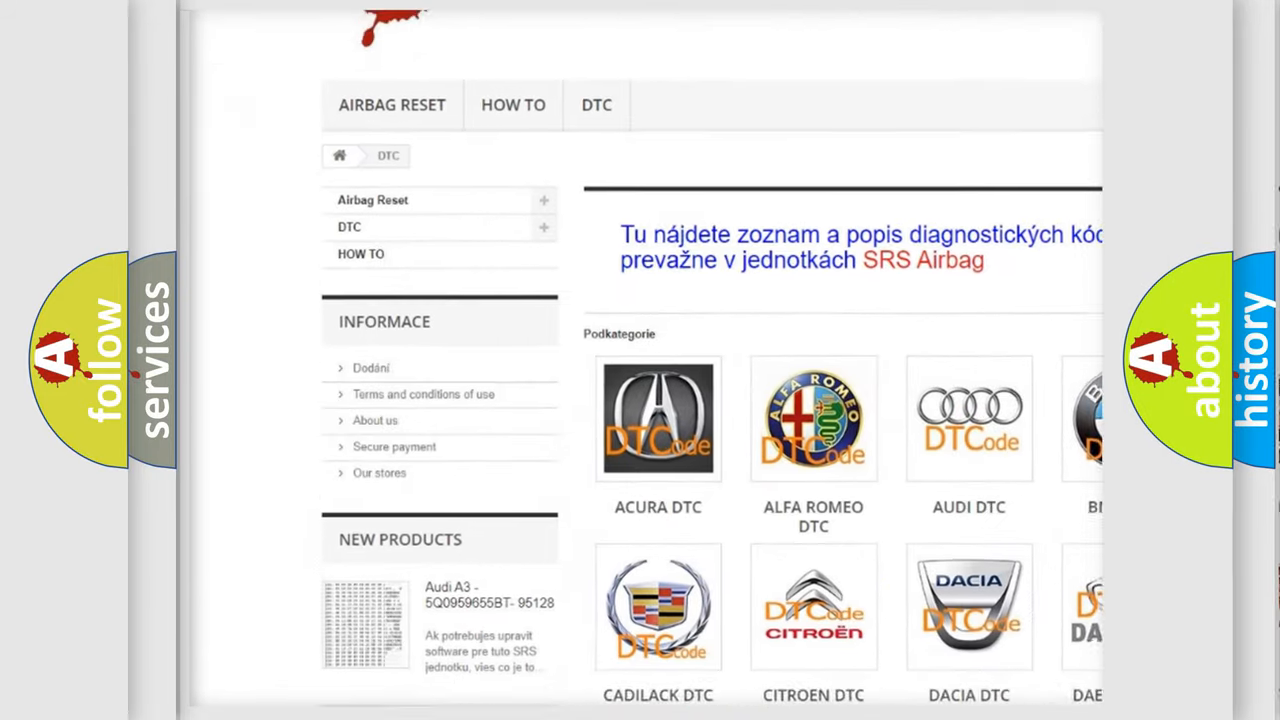
pyautogui.scroll(-3)
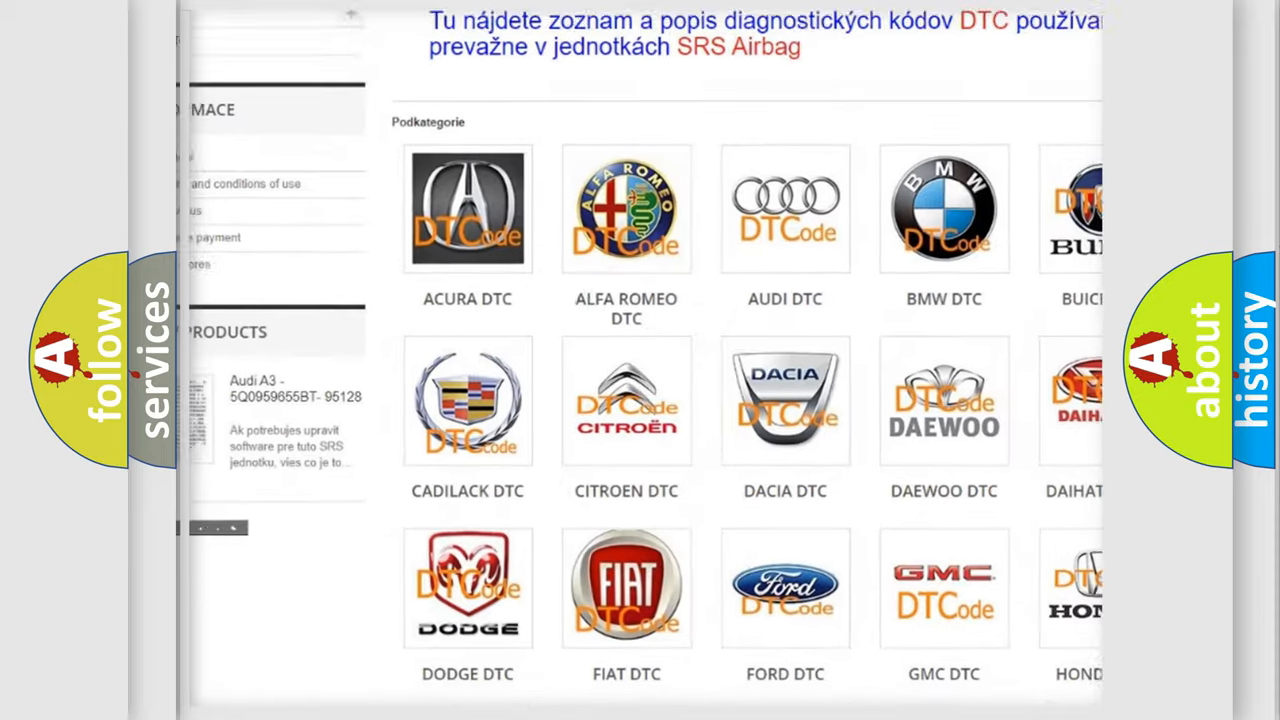
pyautogui.scroll(-3)
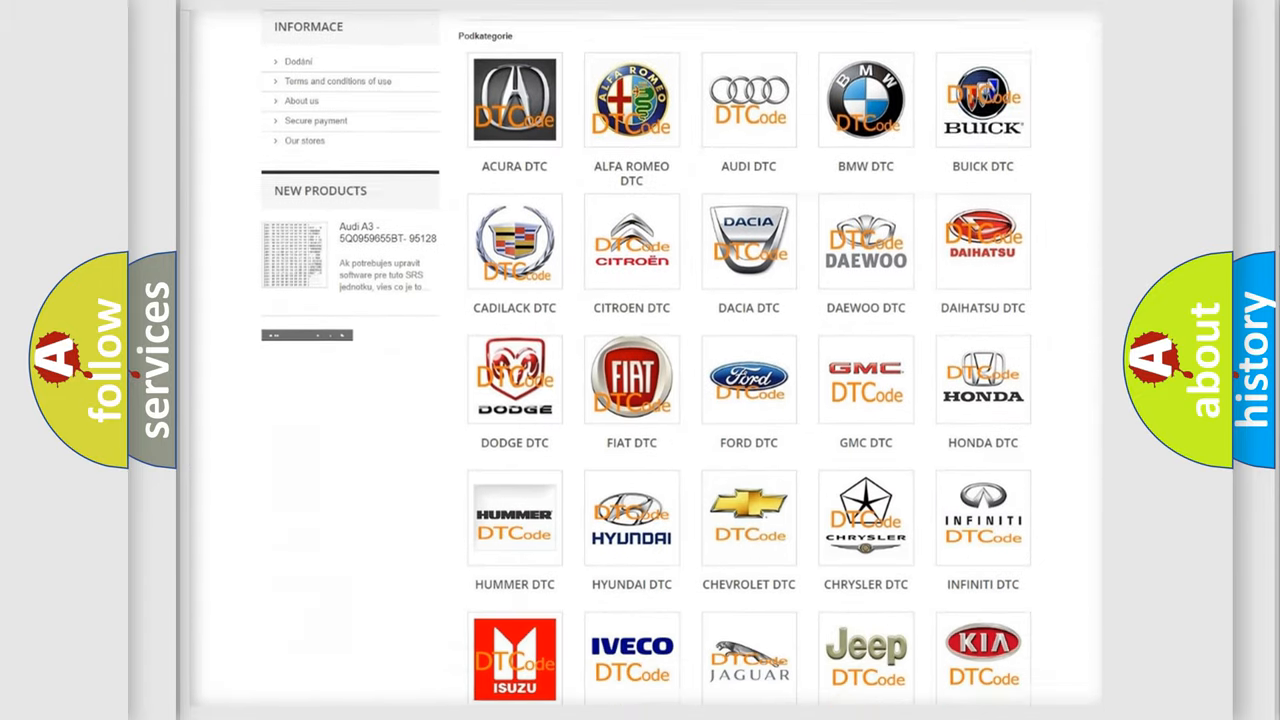
pyautogui.scroll(-3)
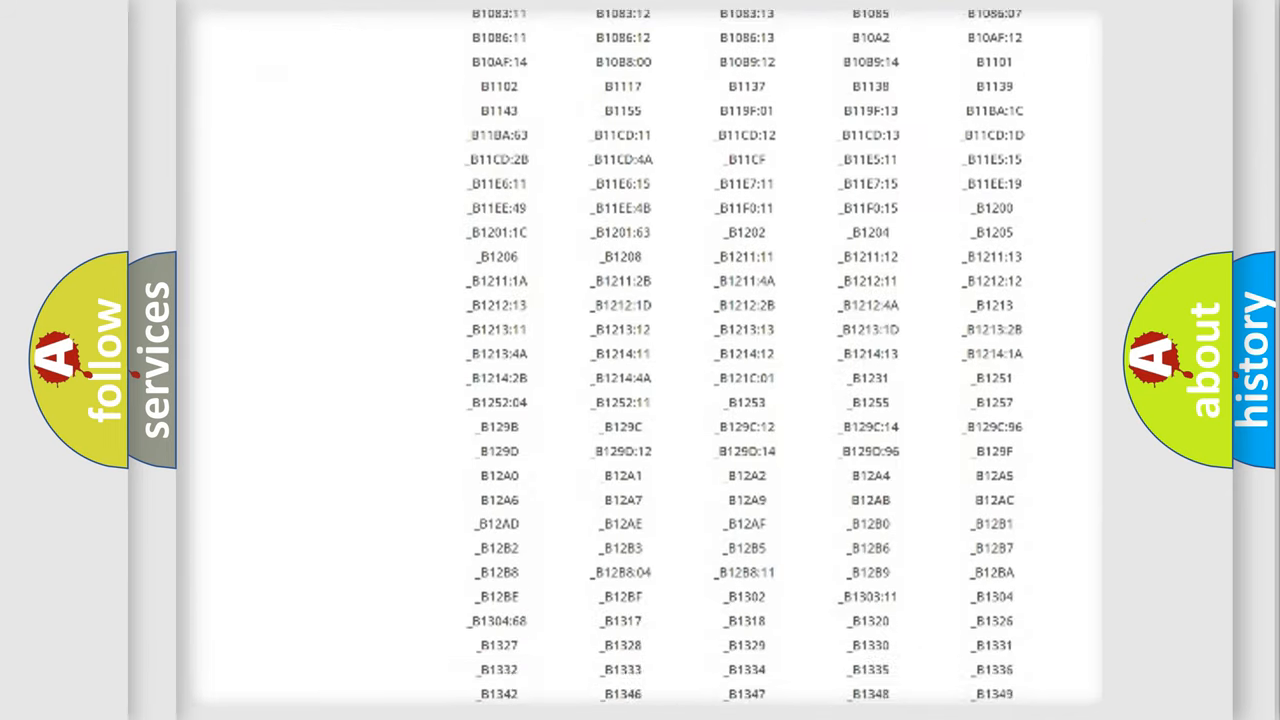
pyautogui.scroll(-3)
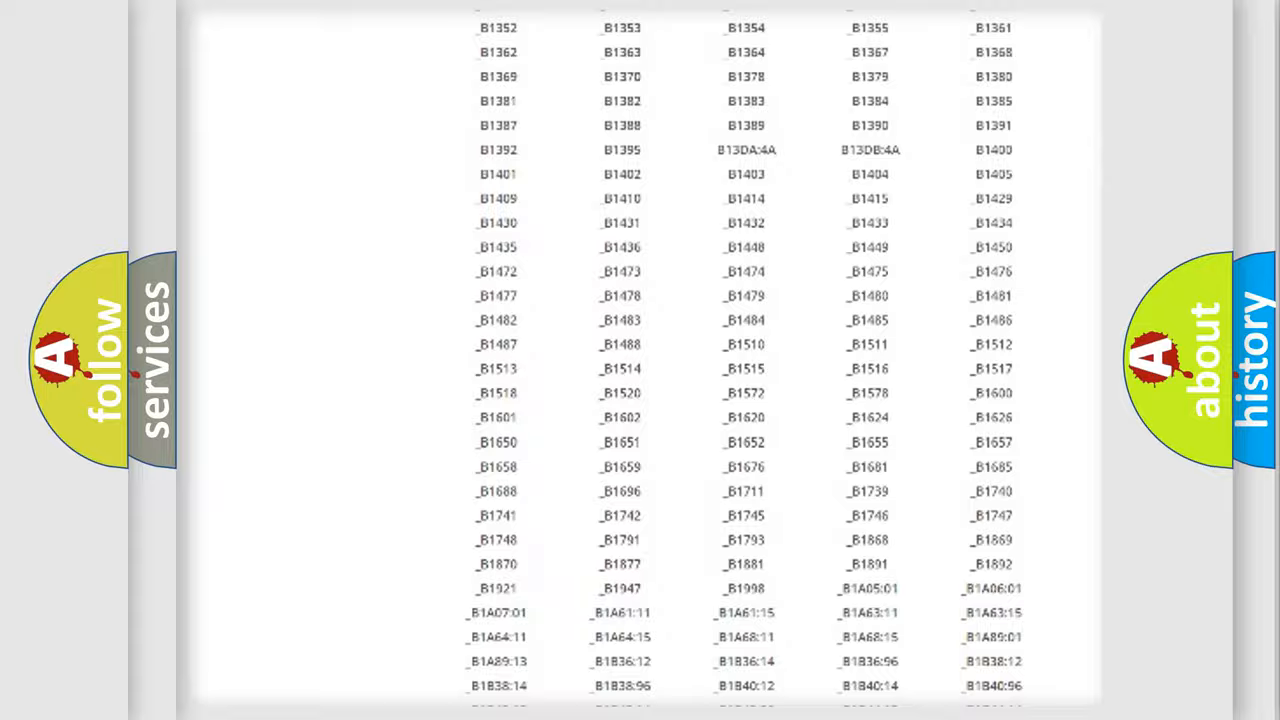